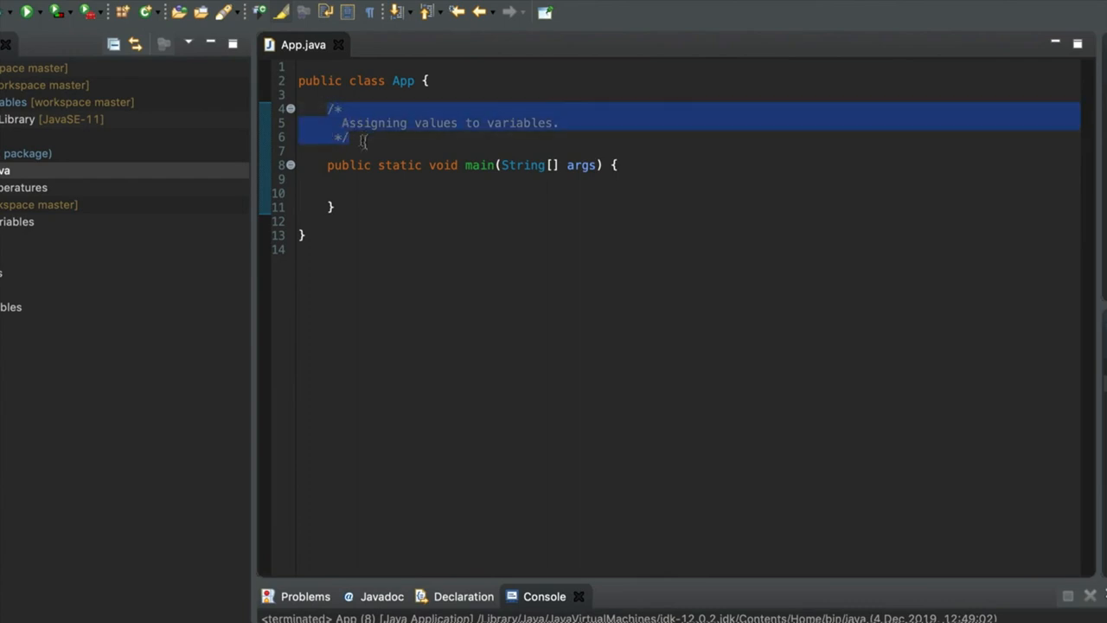
- Try a // line comment reading 'Assigning values to variables' above main
text(// Assig)
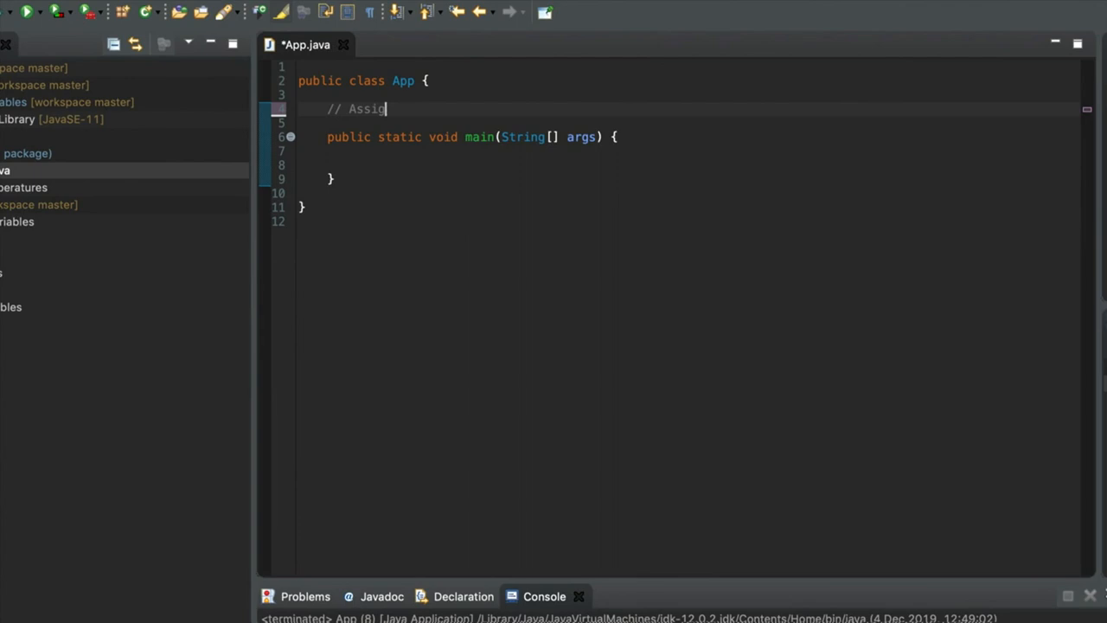
text(ning values to)
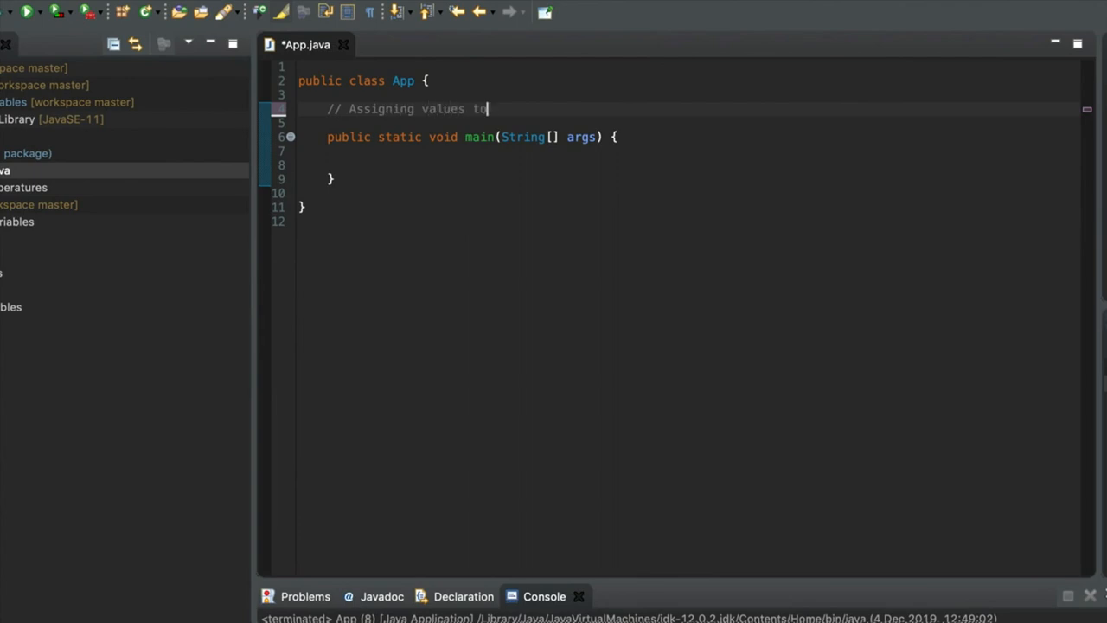
text(variable)
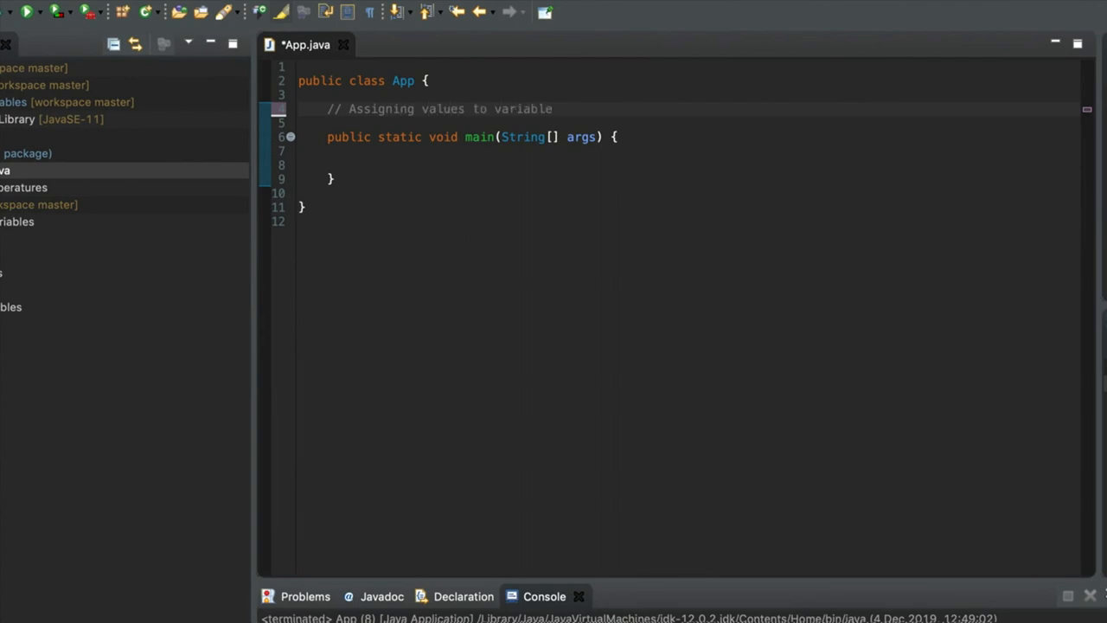
text(sdf)
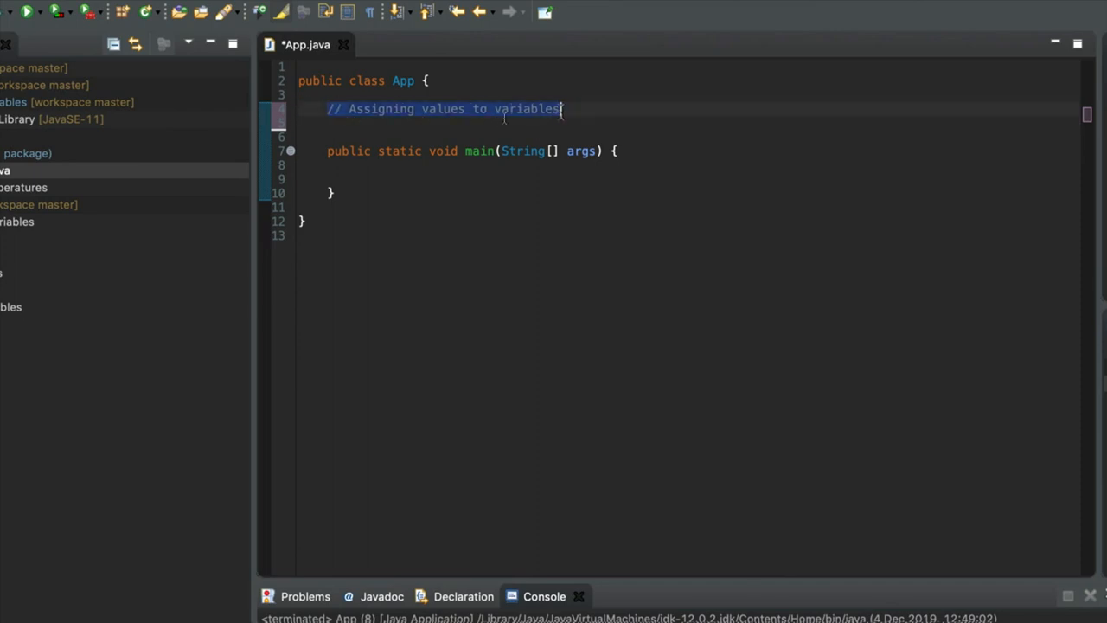
- Start a /* block comment and write 'Assigning variables' inside it
text(/*)
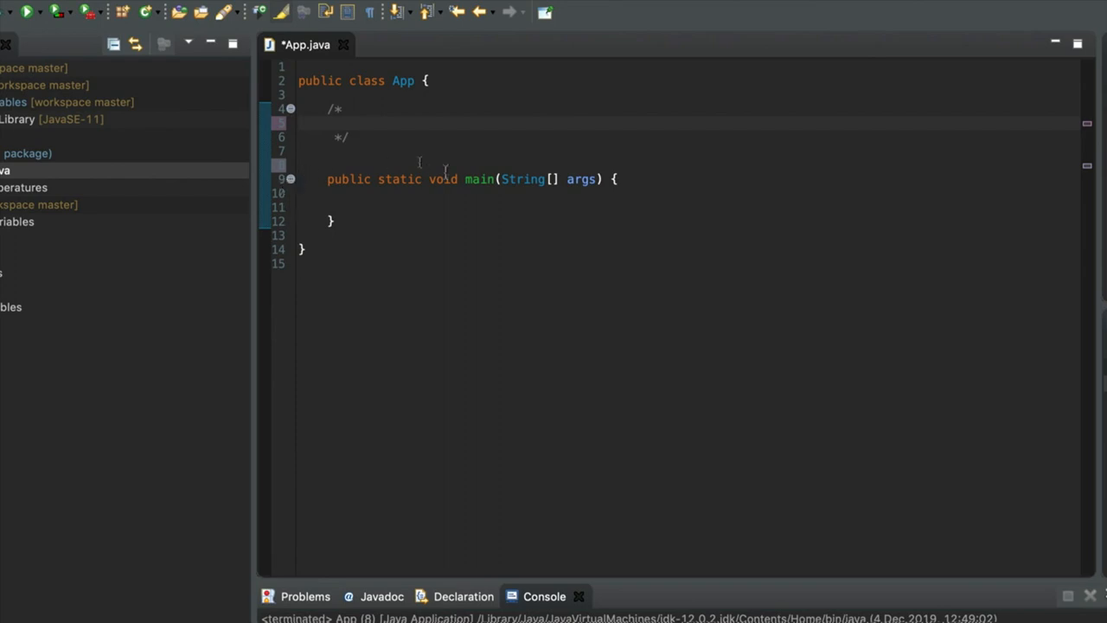
text(Assi)
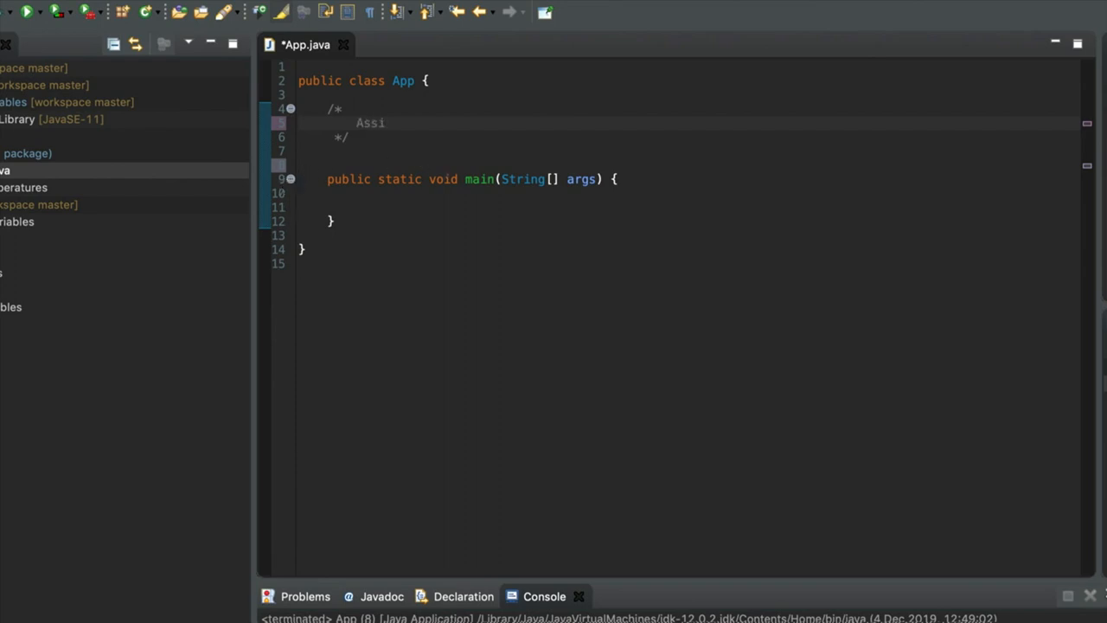
text(gning v)
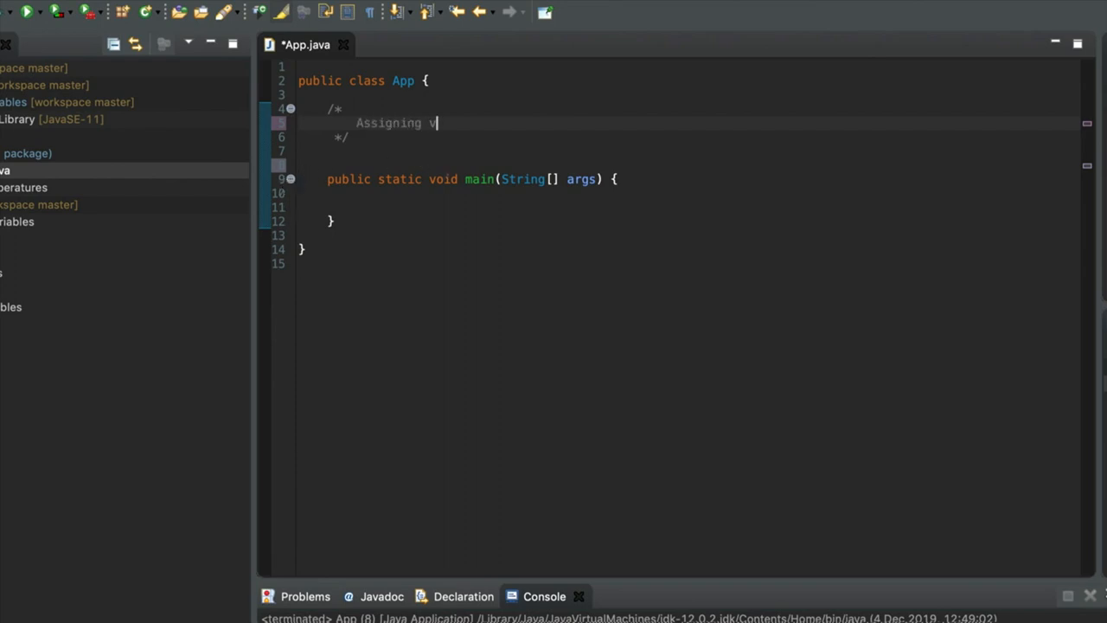
text(ariables)
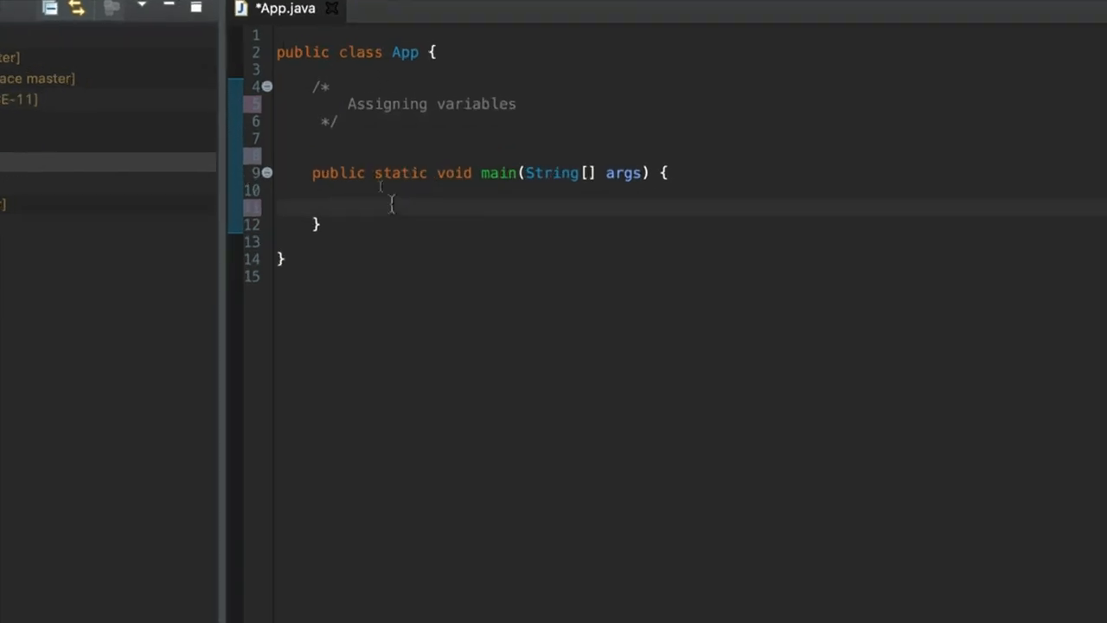
- Declare int dogs = 8 and int cats = 3, printing each with 'Dogs: ' and 'Cats: ' labels
text(int dogs)
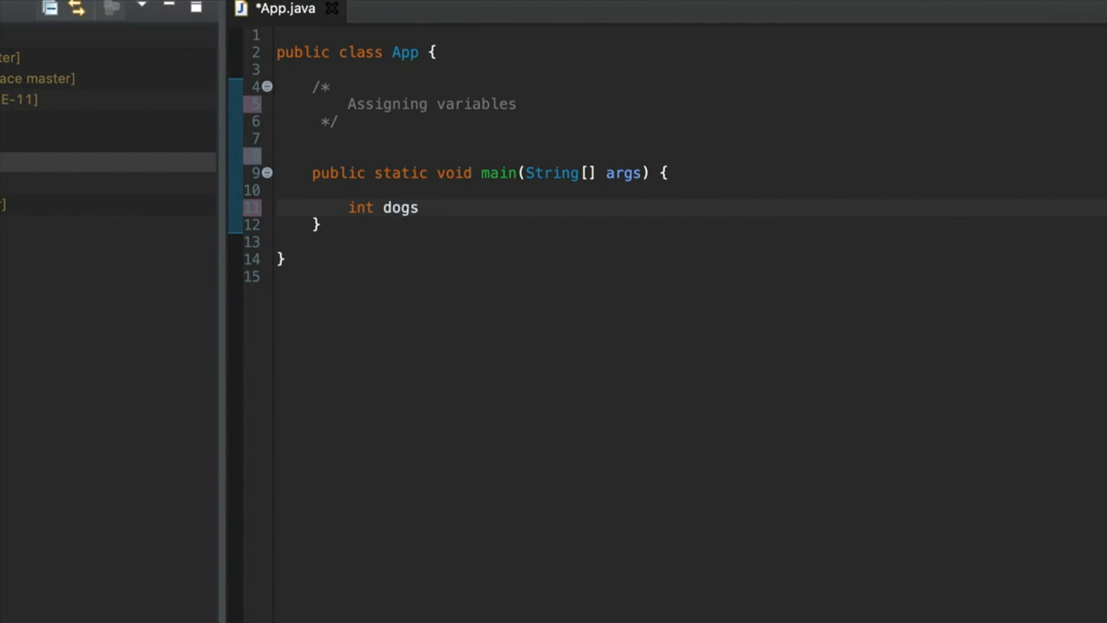
text(= 8;)
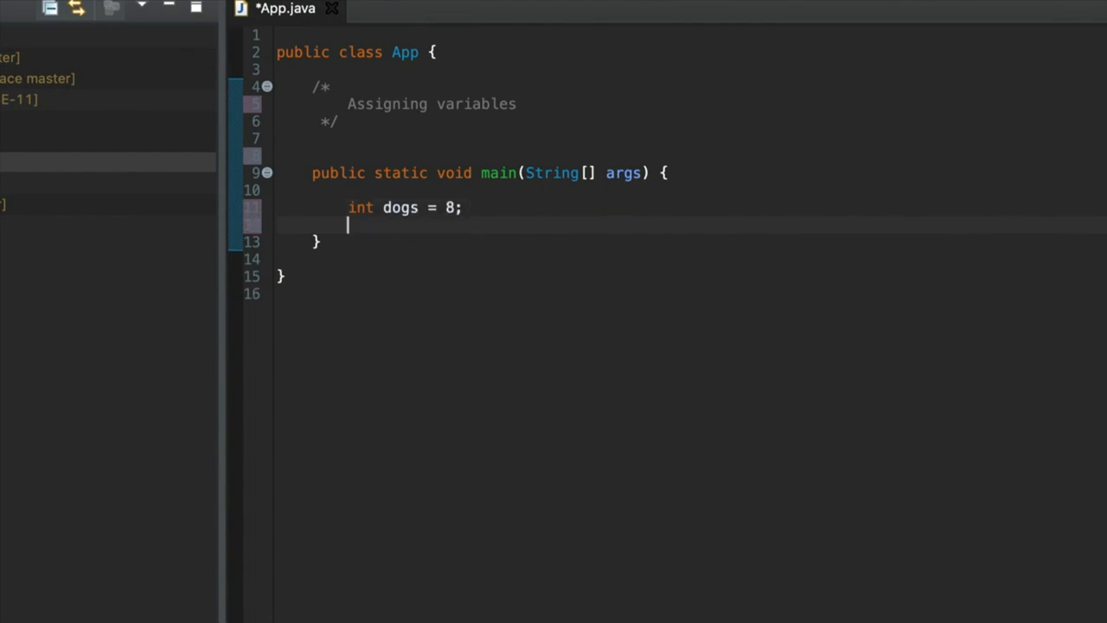
text(int cats = 3;)
text(System.out.println("Dogs: " );)
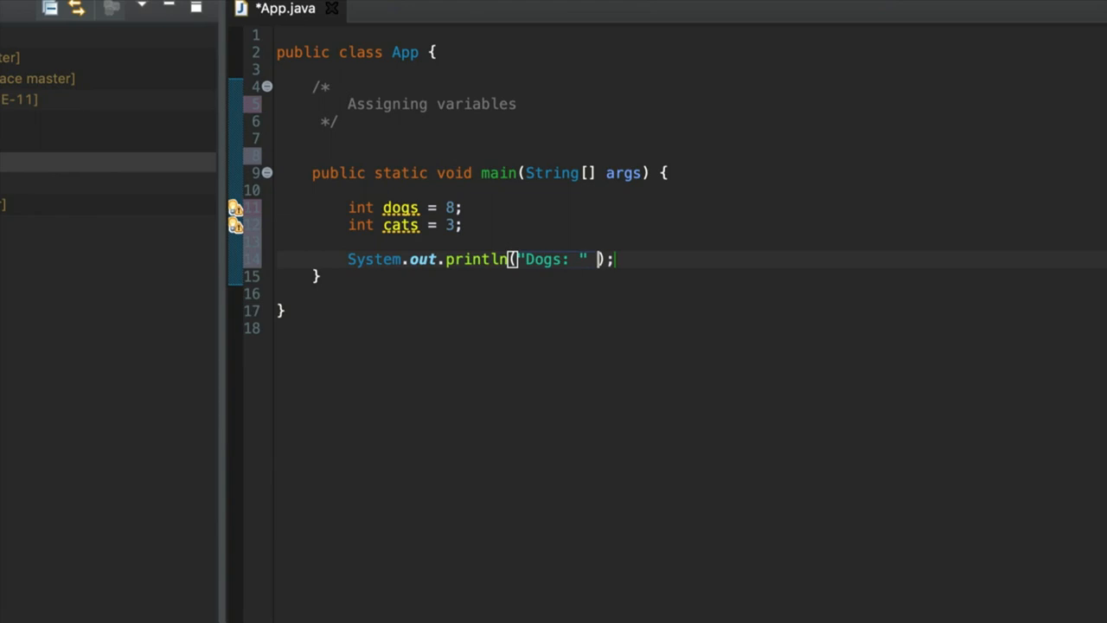
text(+ dogs)
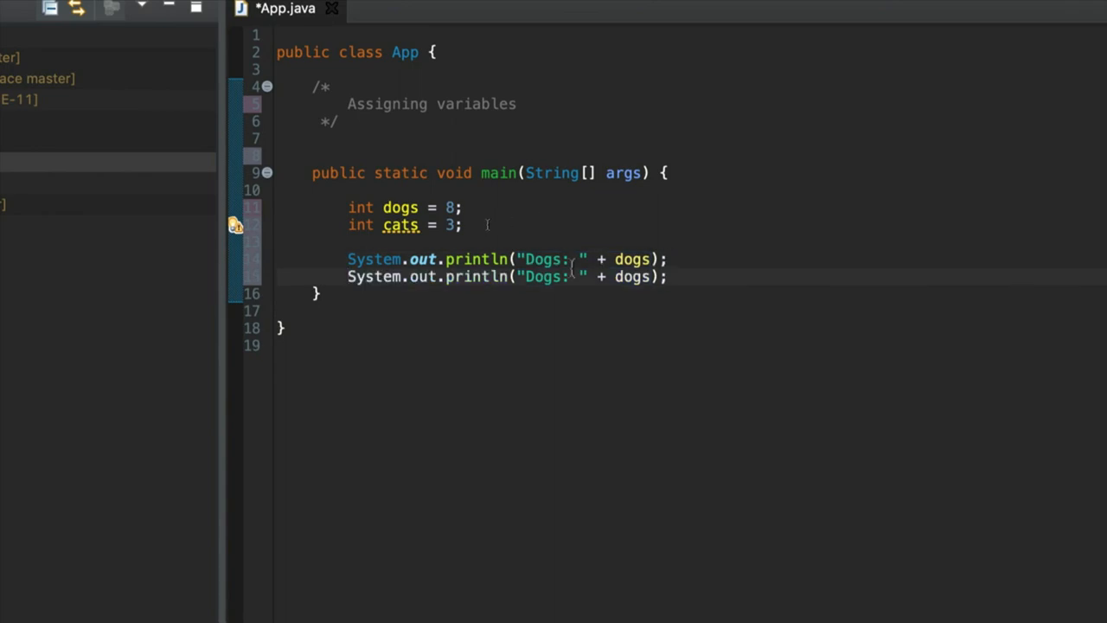
text(Cats)
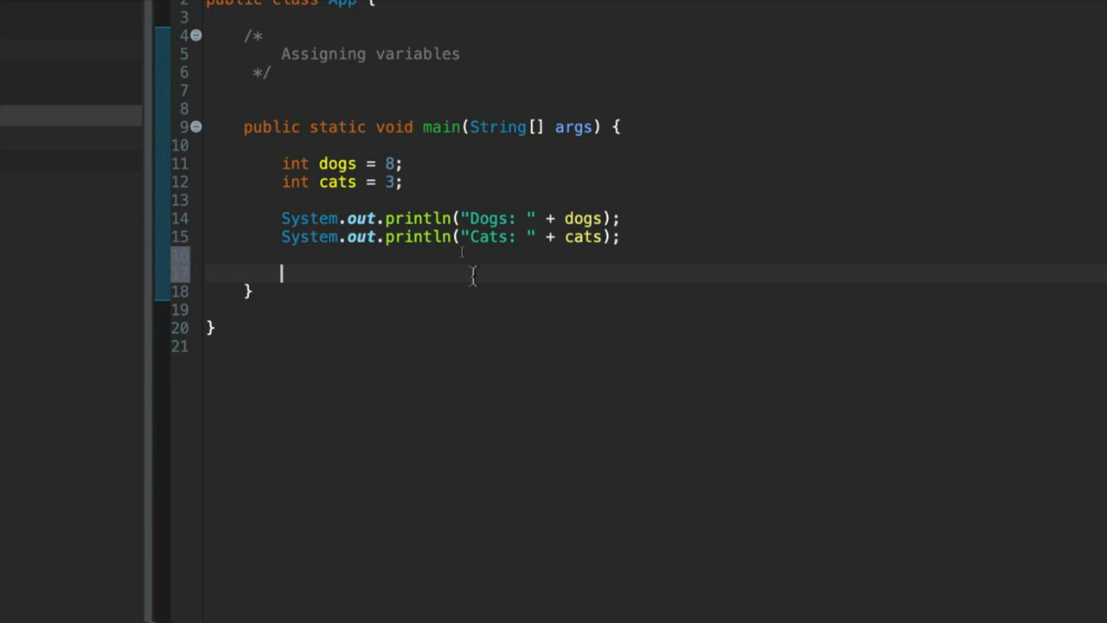
- Add dogs = cats; and copy the two Dogs/Cats print statements below it
text(dogs)
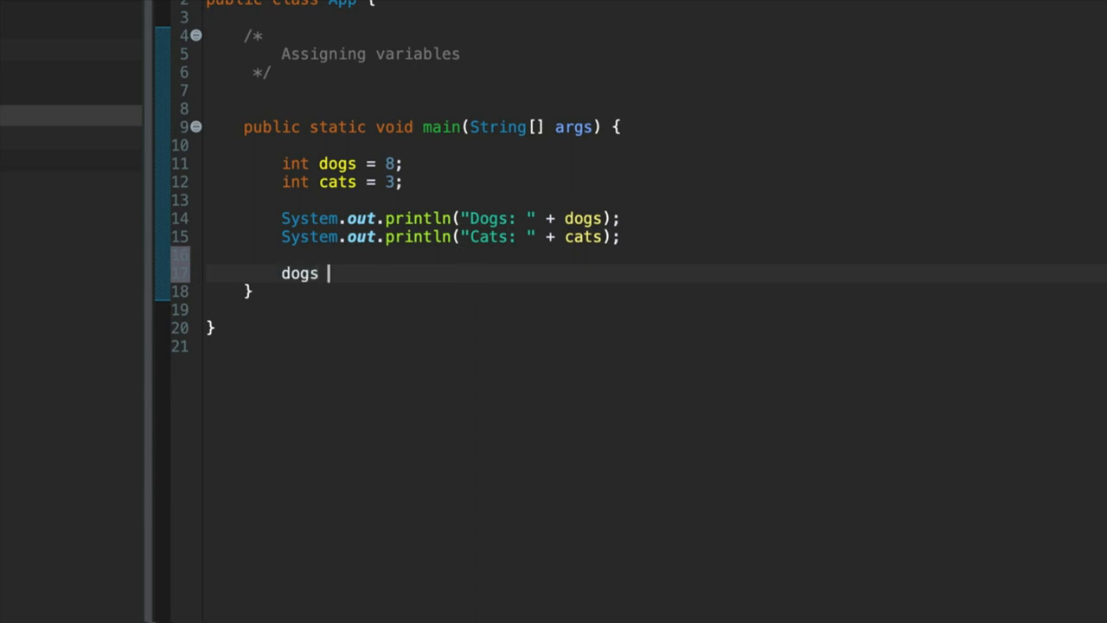
text(= cats;)
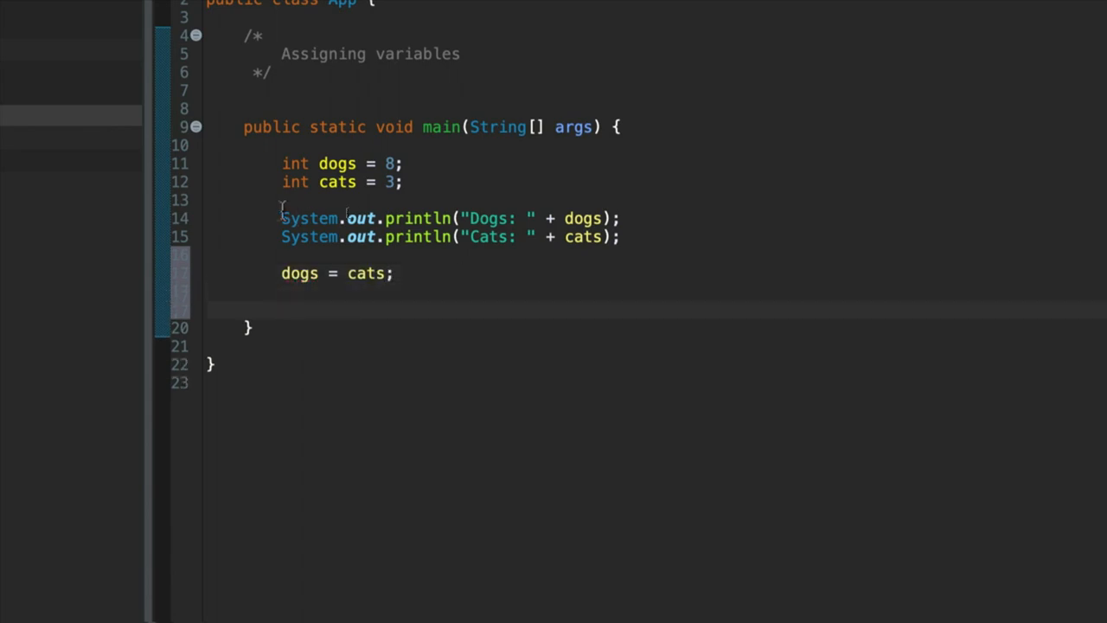
drag(281, 218, 619, 237)
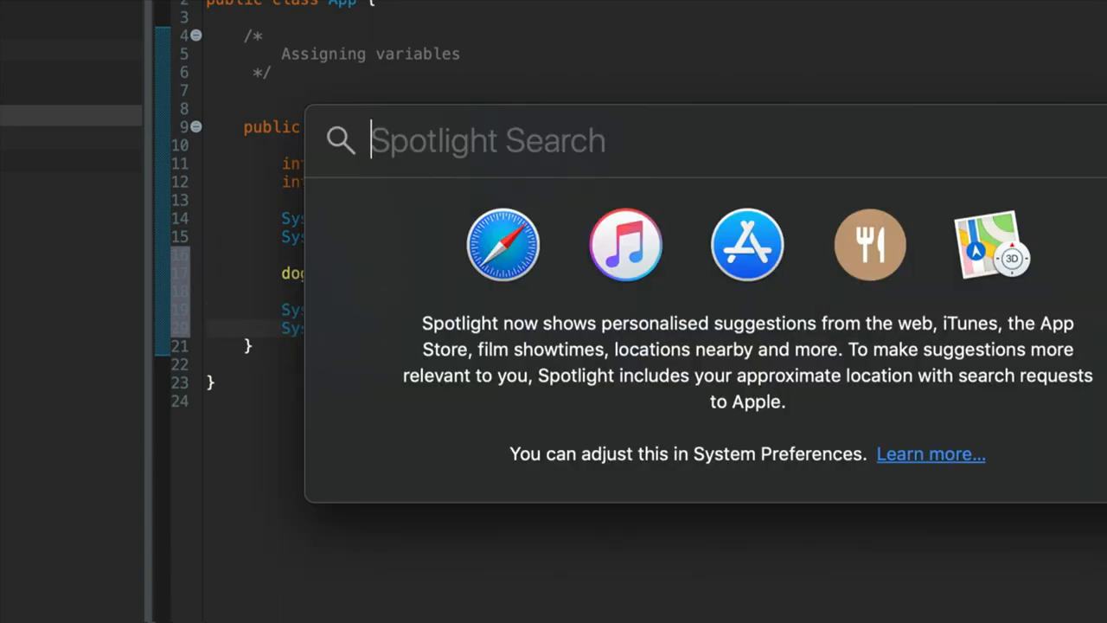
key(Escape)
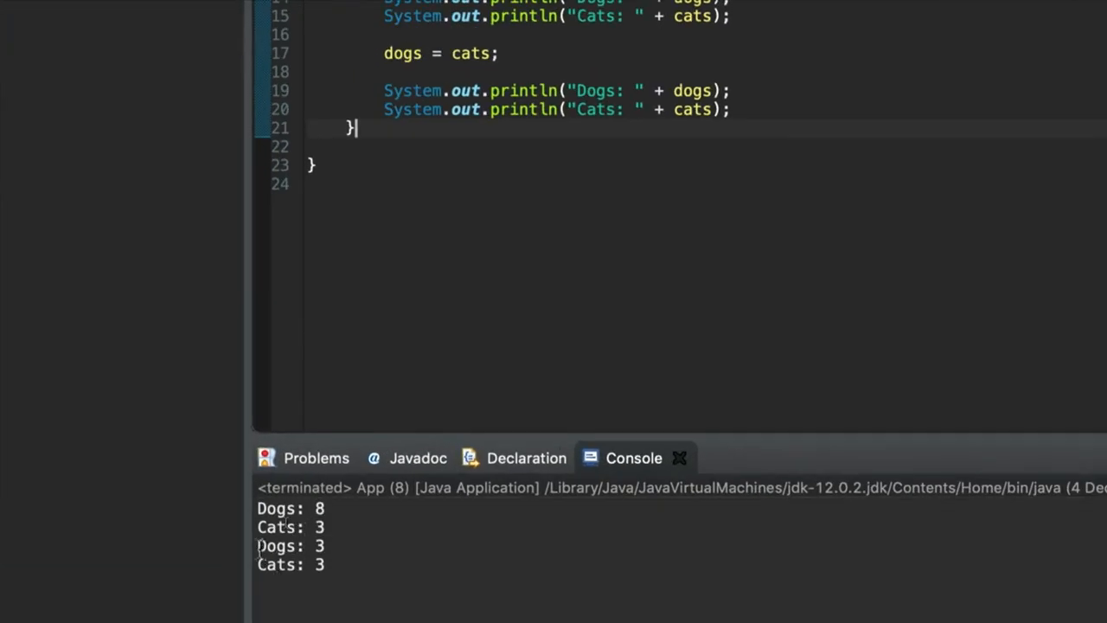
double_click(289, 546)
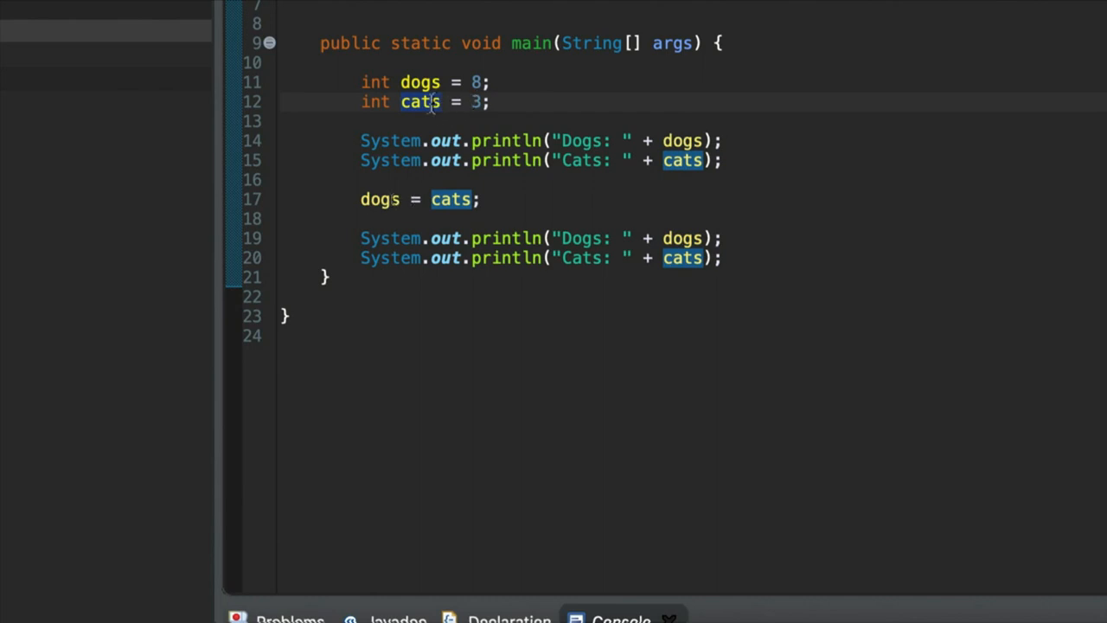
mouse_move(420, 101)
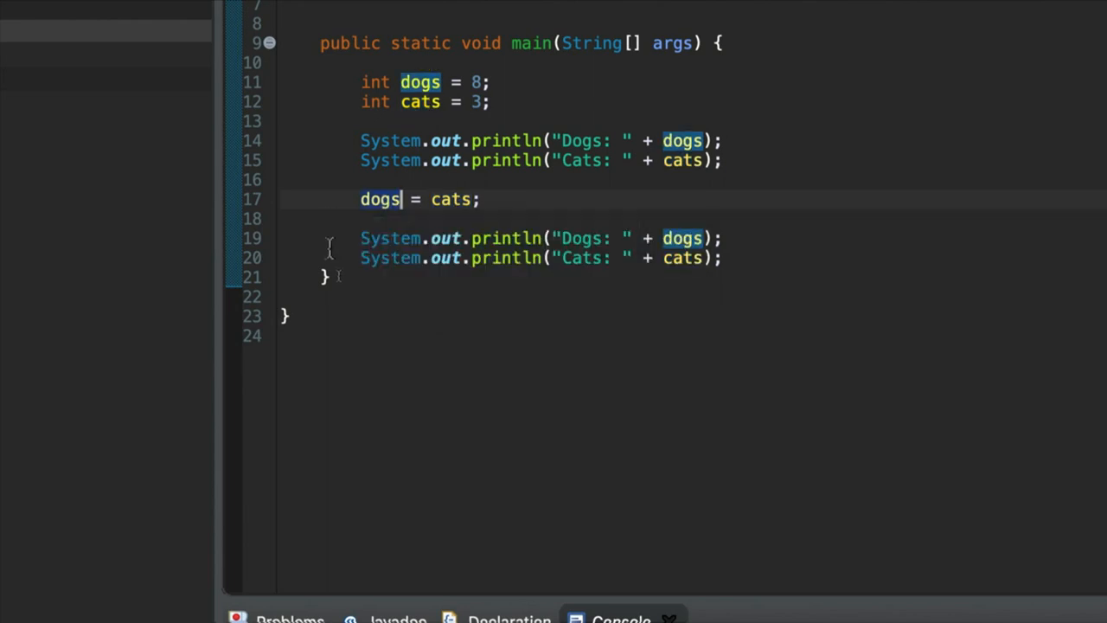
drag(360, 238, 725, 258)
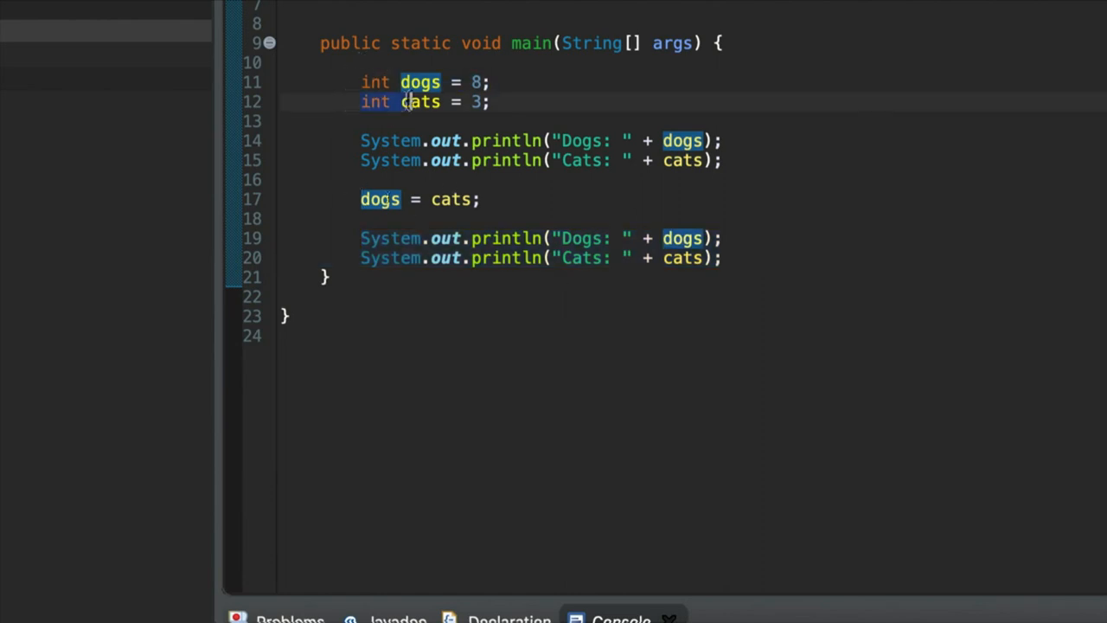
drag(361, 140, 722, 160)
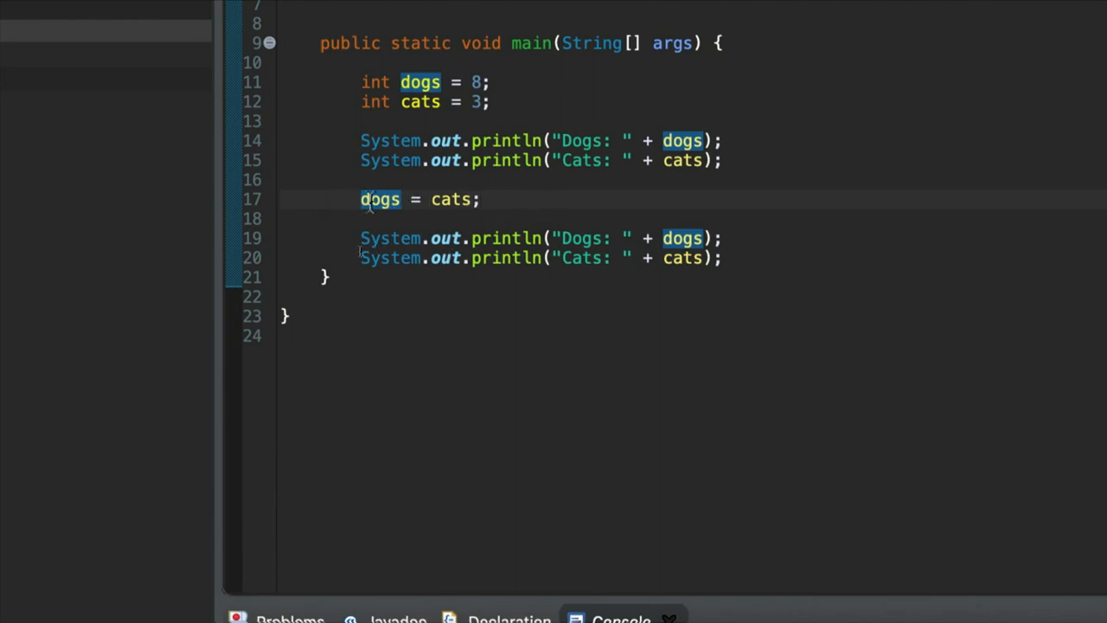
mouse_move(379, 199)
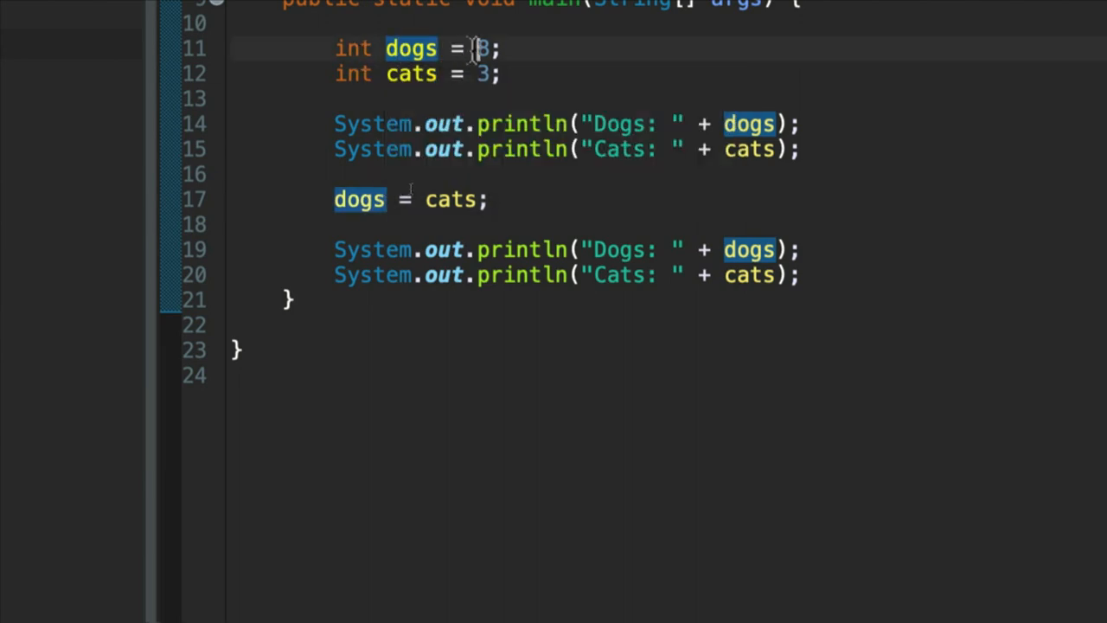
double_click(481, 49)
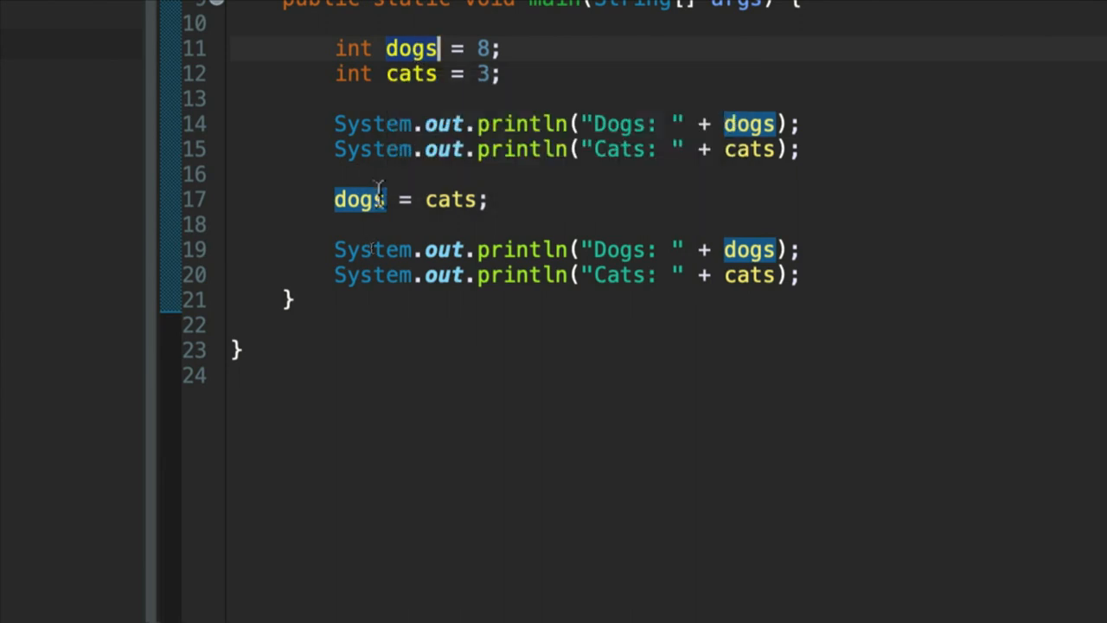
mouse_move(359, 199)
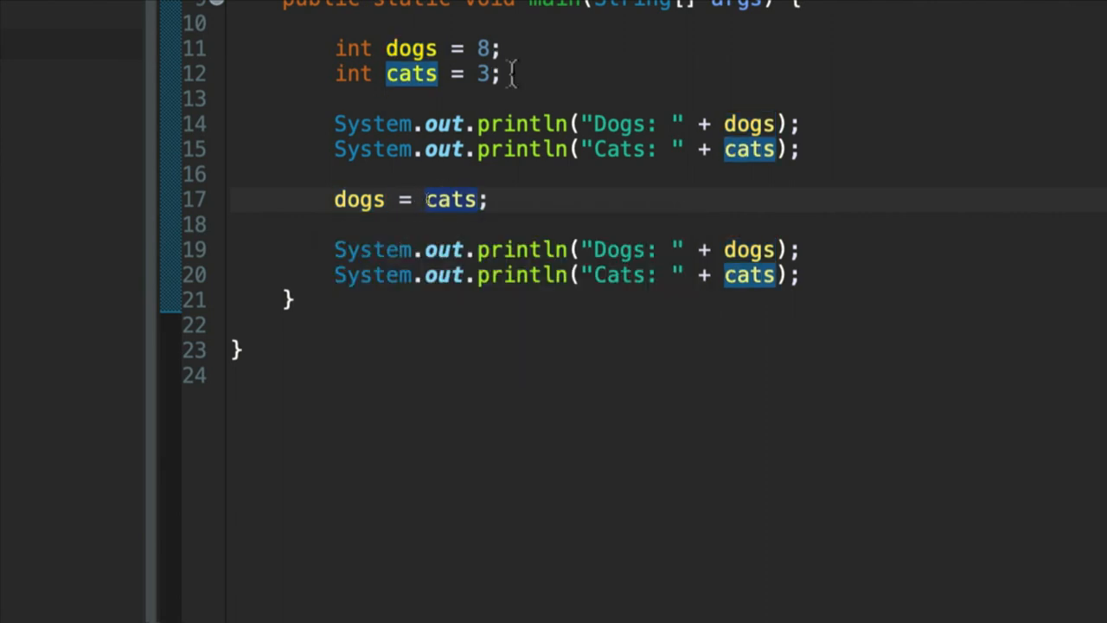
double_click(482, 73)
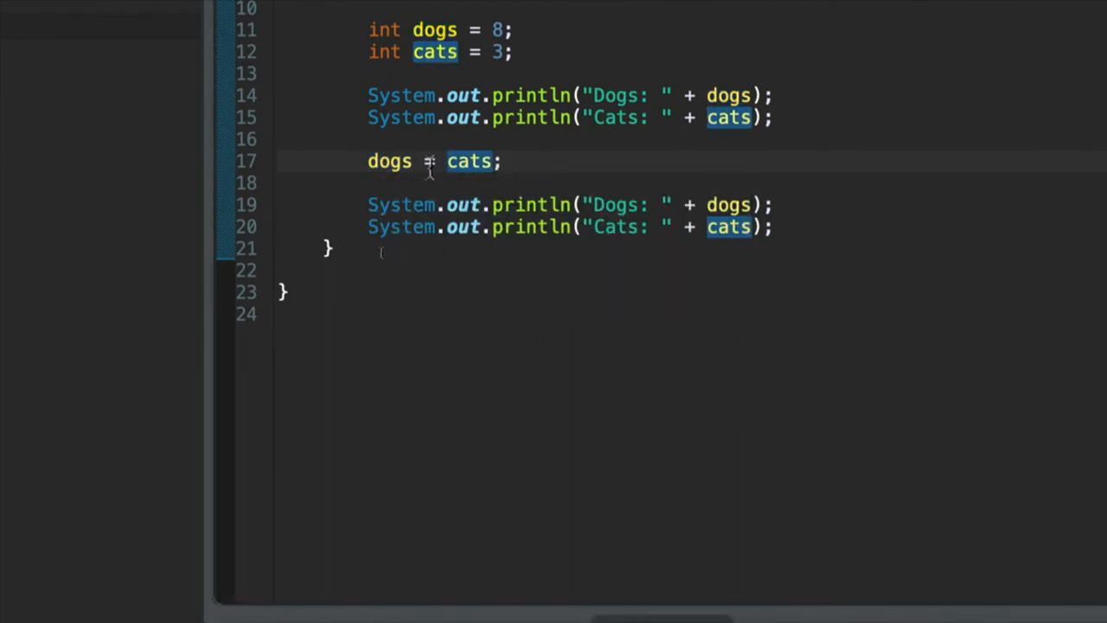
- Insert cats = 10; on a new line right after dogs = cats;
click(389, 161)
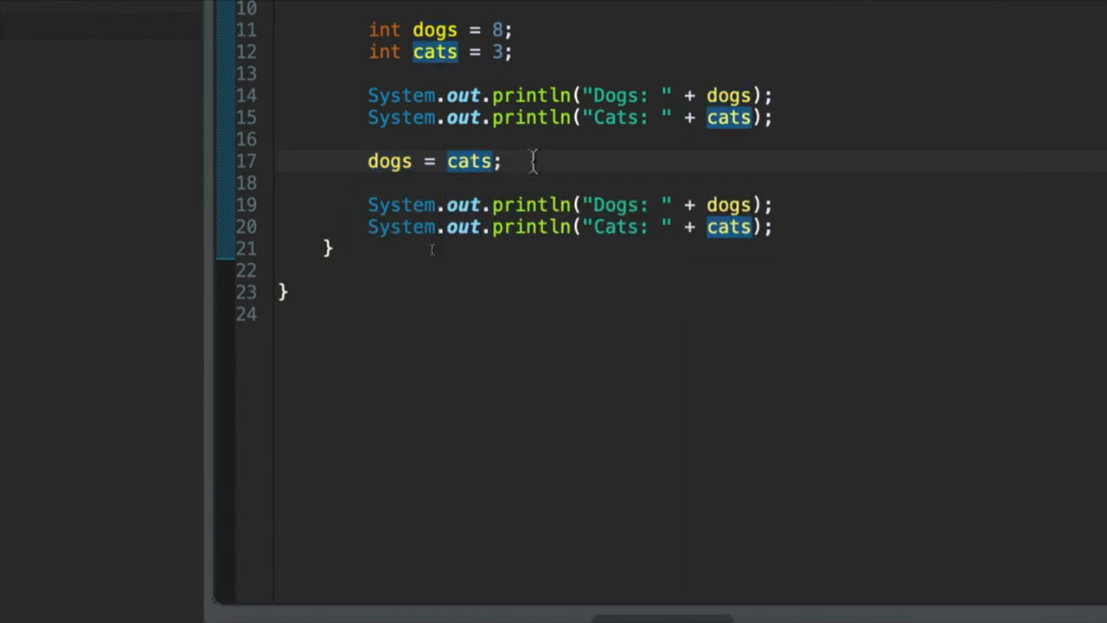
text(cat)
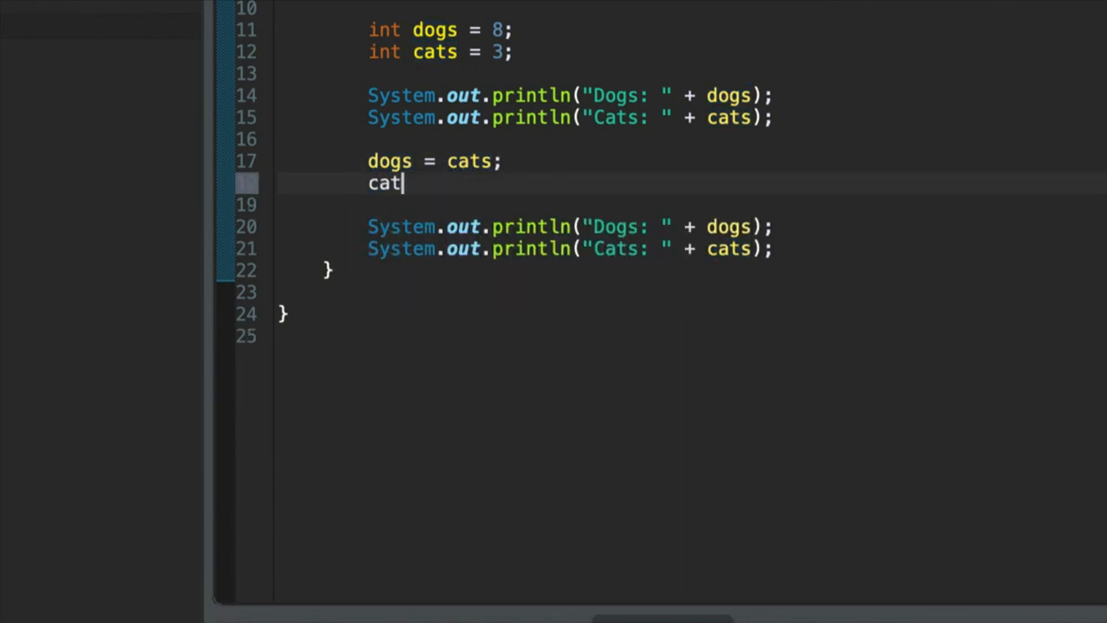
text(s = 10;)
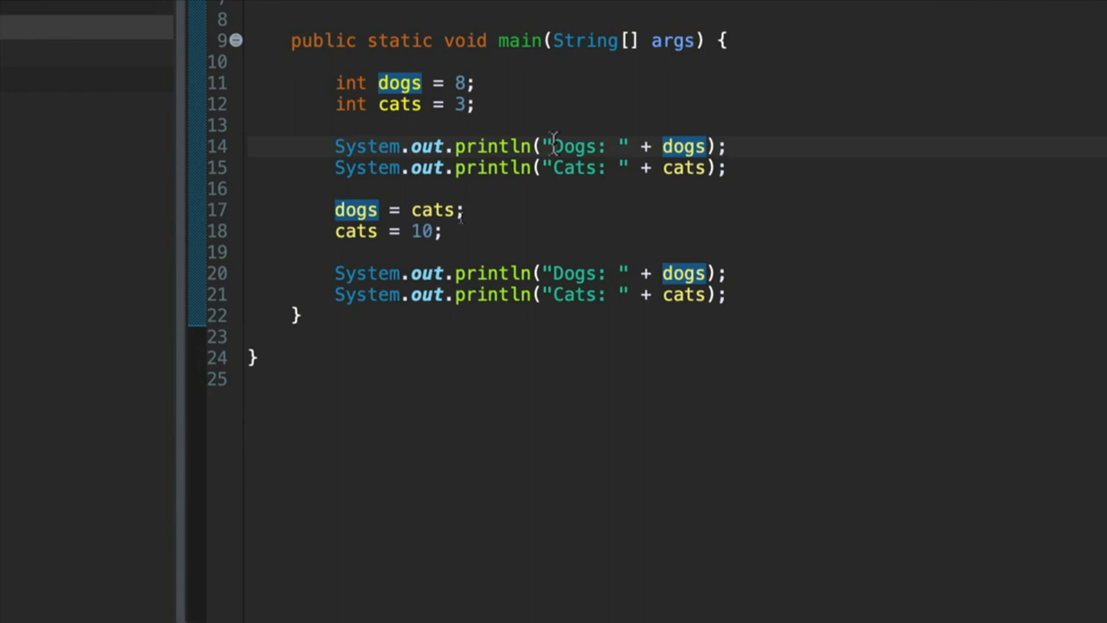
- Prefix the first Dogs/Cats labels with '1.' and the second pair with '2.'
text(1.)
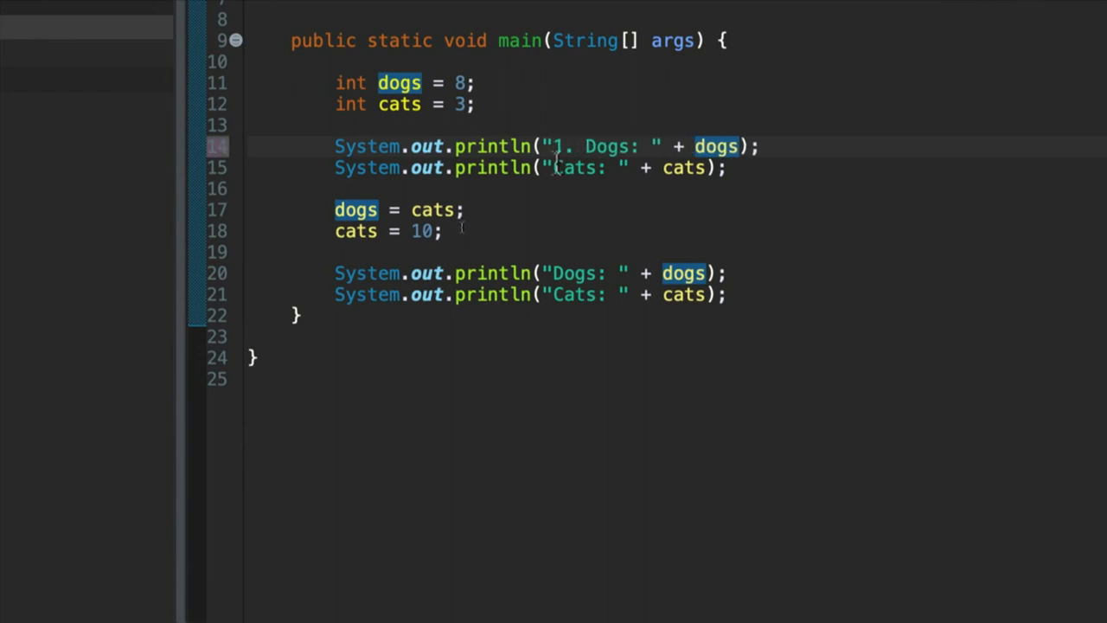
text(1.)
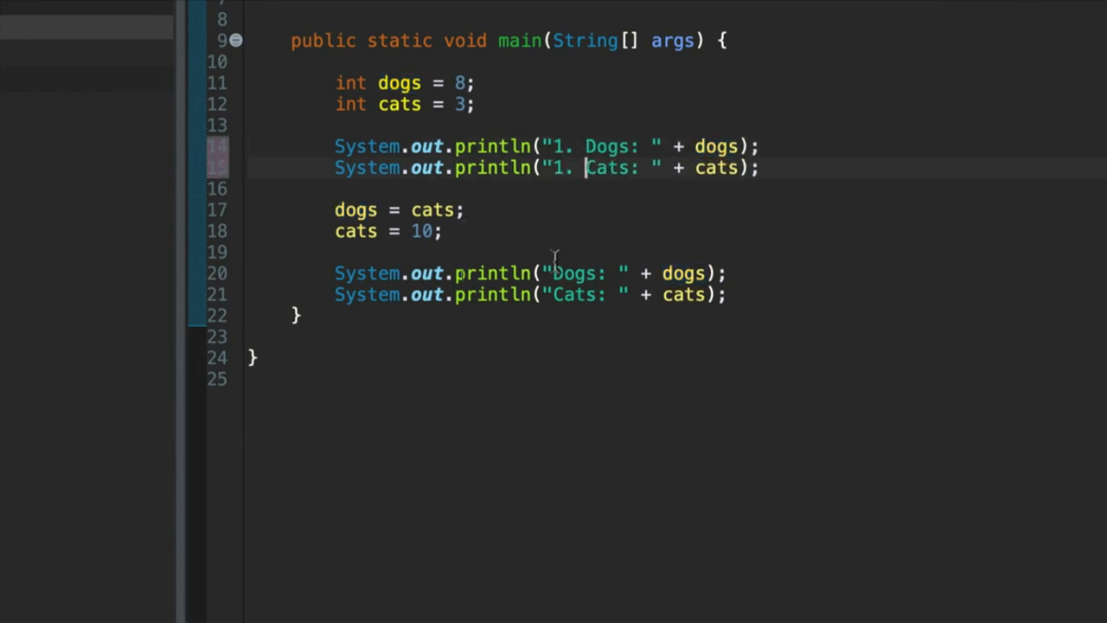
text(2.)
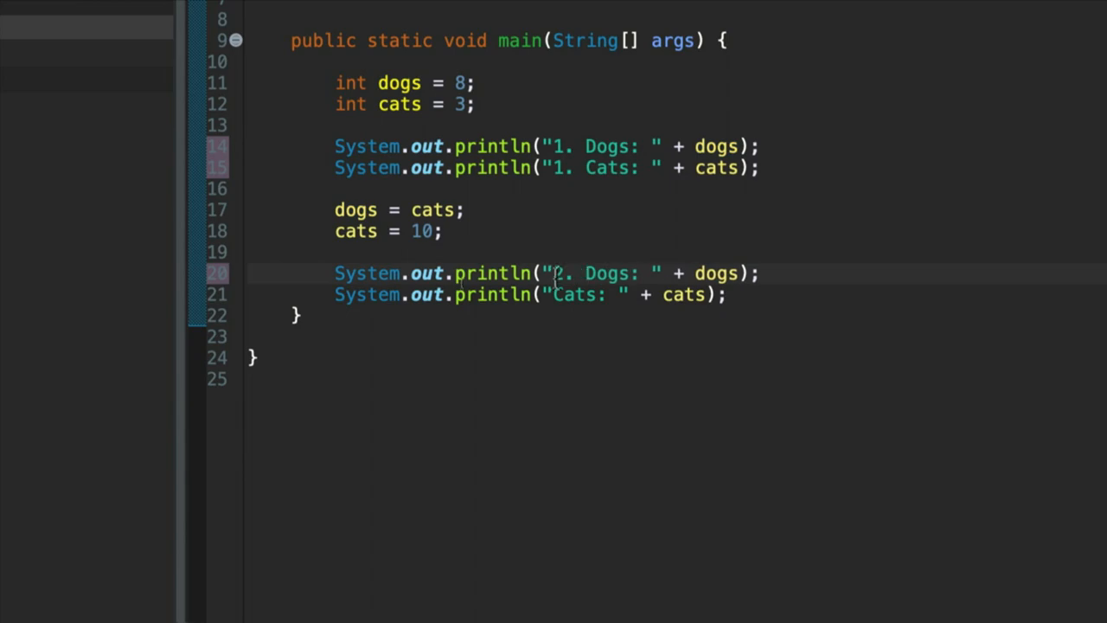
text(2.)
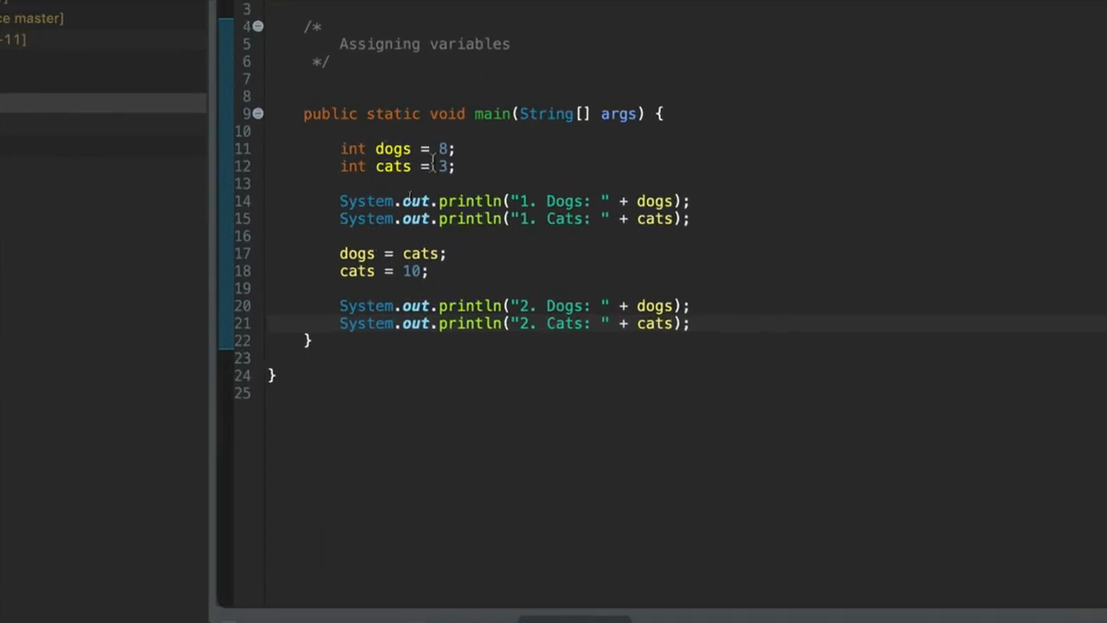
- Select the second pair of '2.' print statements, with blank lines added after them
drag(339, 201, 691, 218)
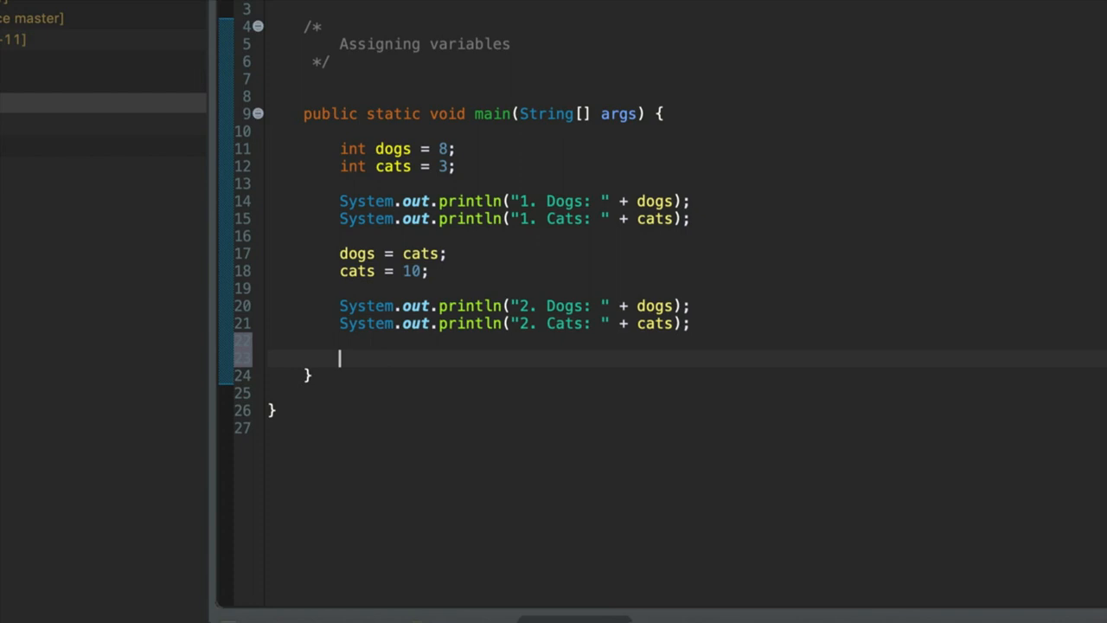
double_click(419, 305)
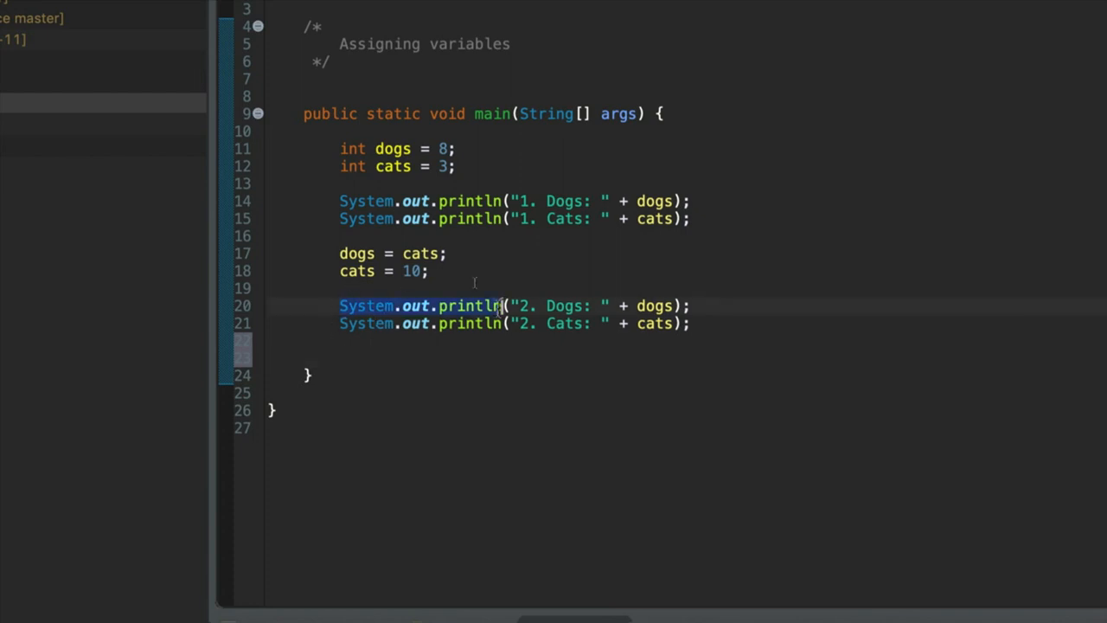
drag(504, 306, 691, 322)
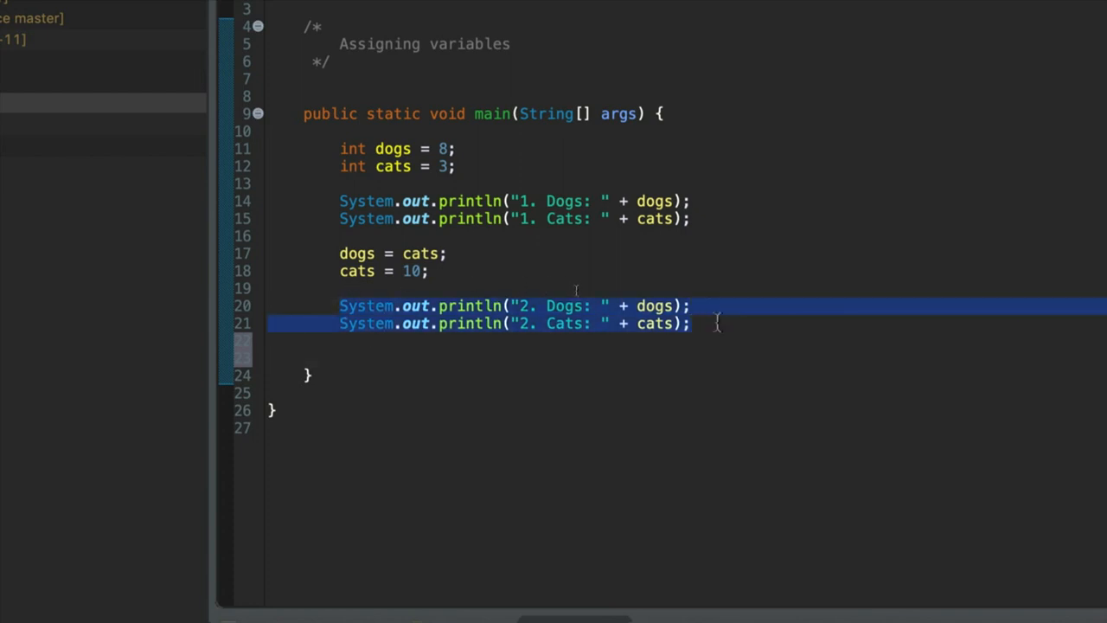
click(692, 323)
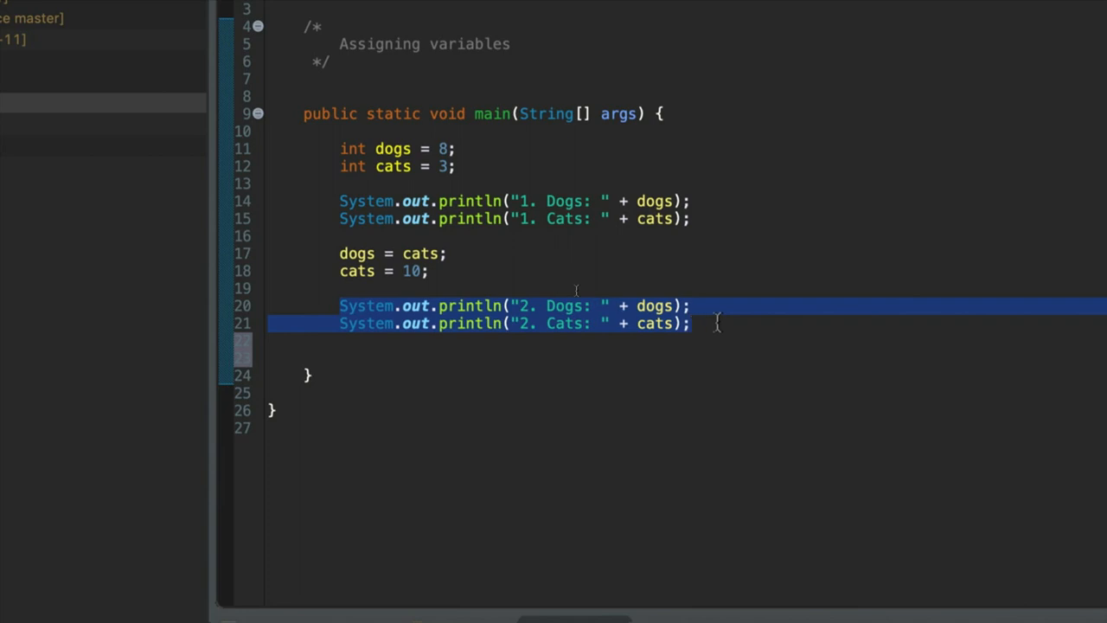
mouse_move(333, 181)
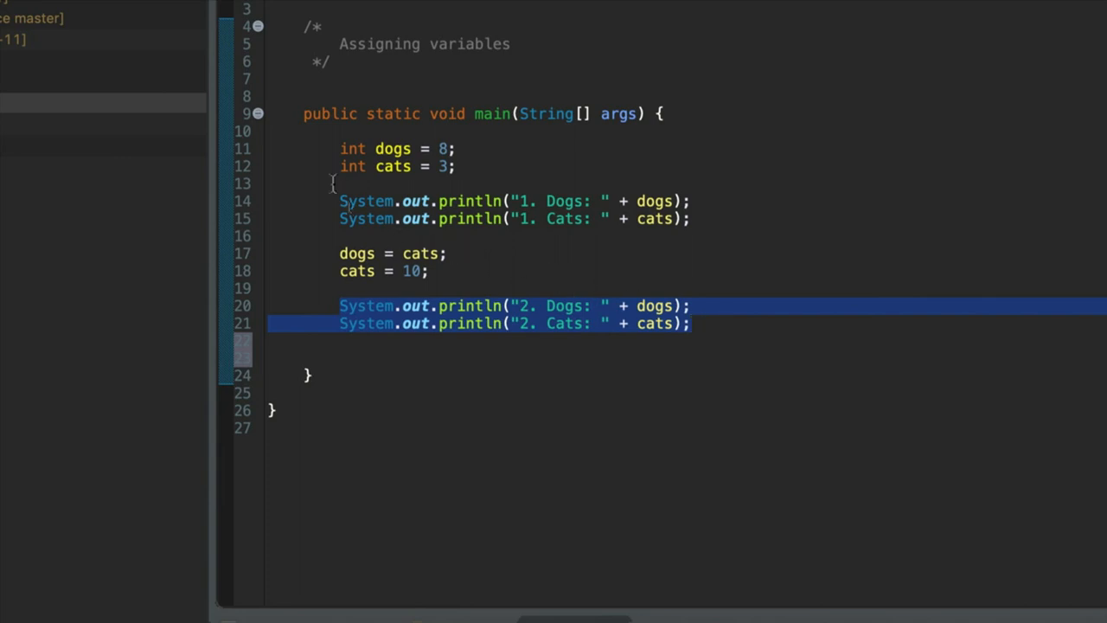